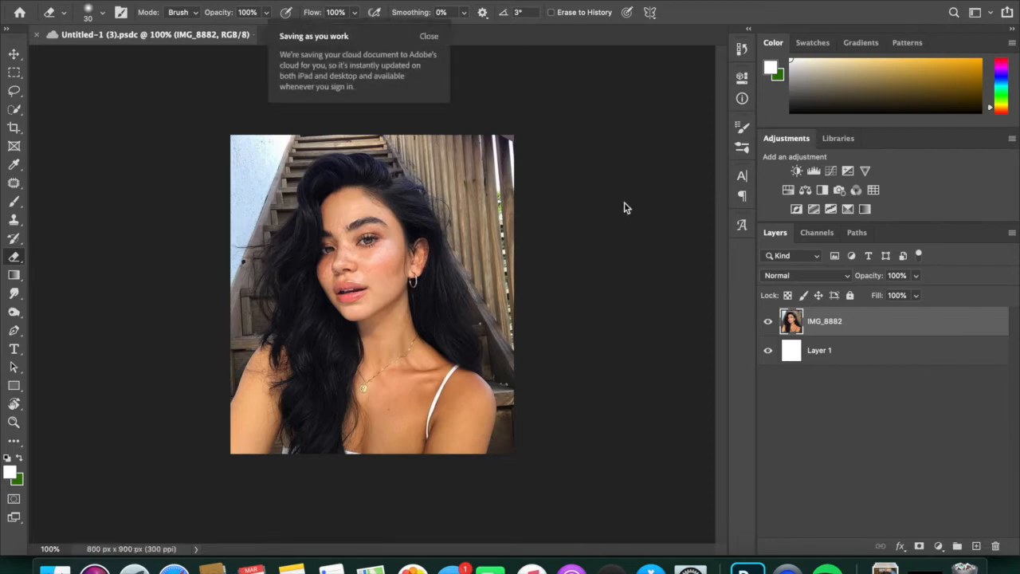
mouse_move(605, 192)
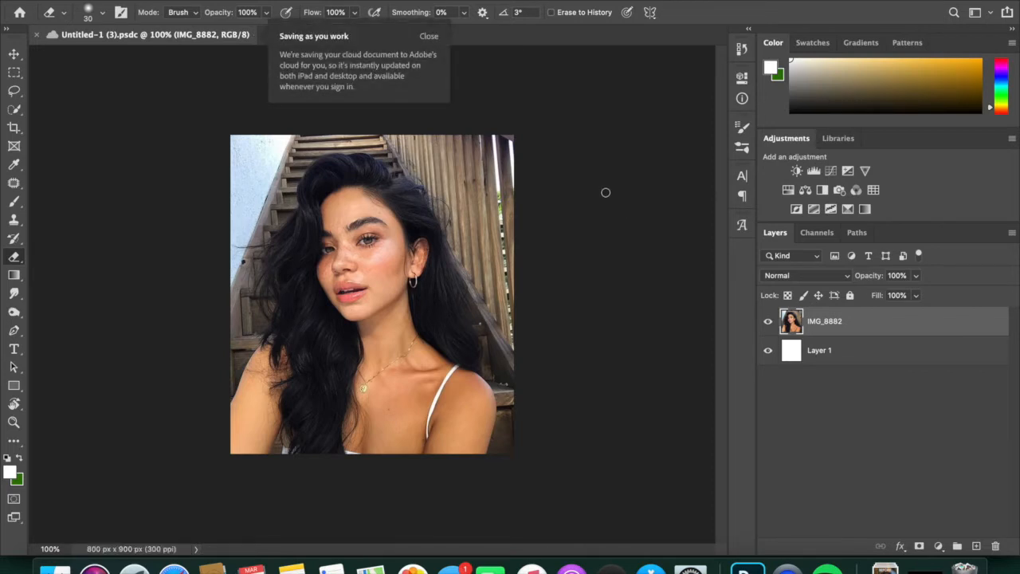
- Close the 'Saving as you work' cloud notice over the stairs portrait
click(429, 36)
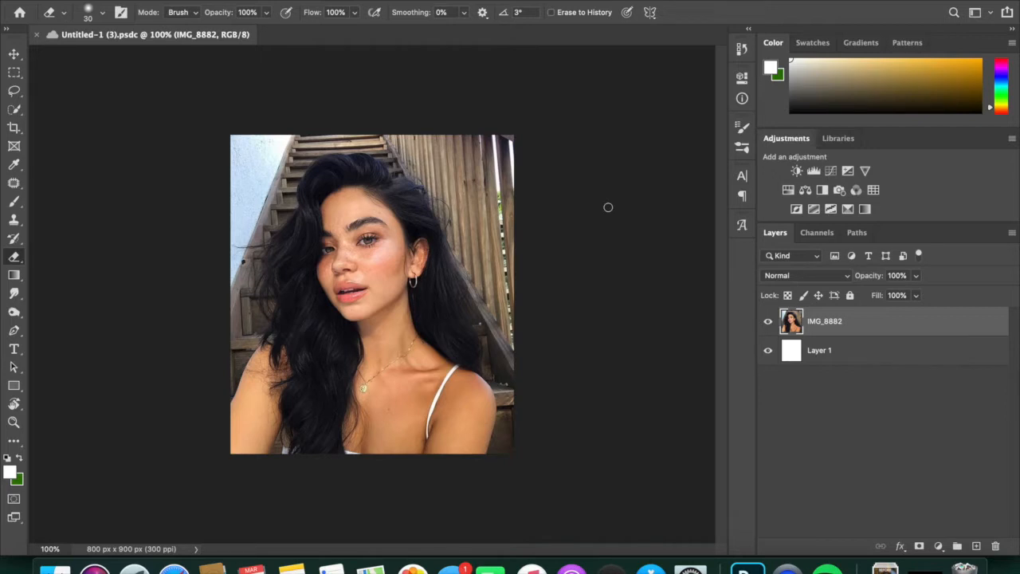
mouse_move(231, 456)
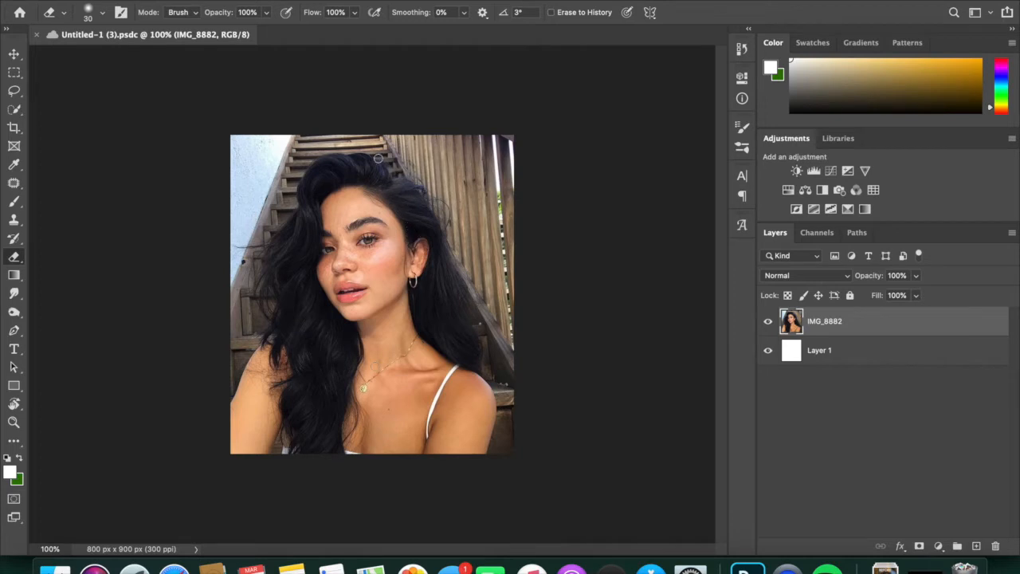
mouse_move(581, 243)
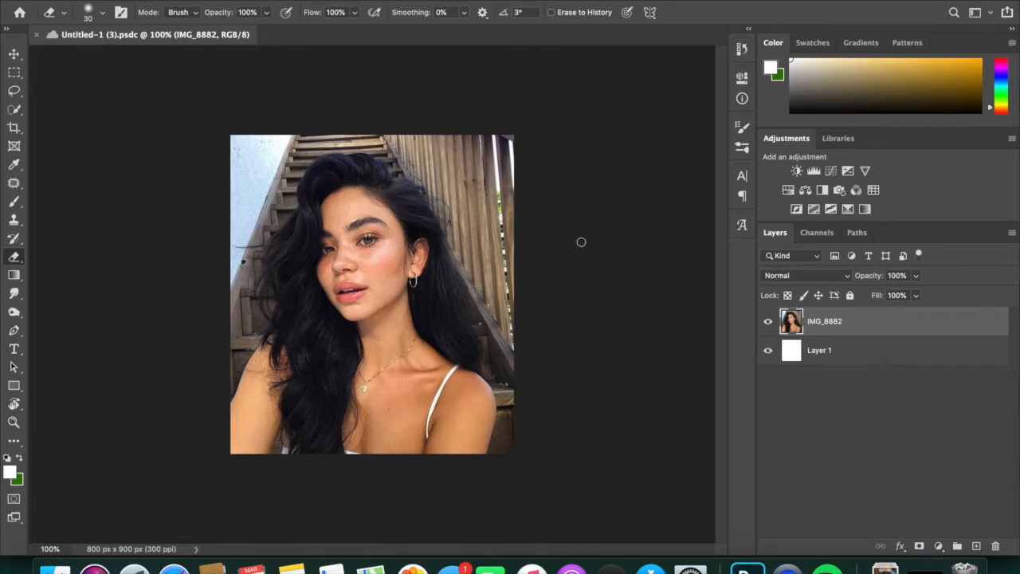
mouse_move(687, 114)
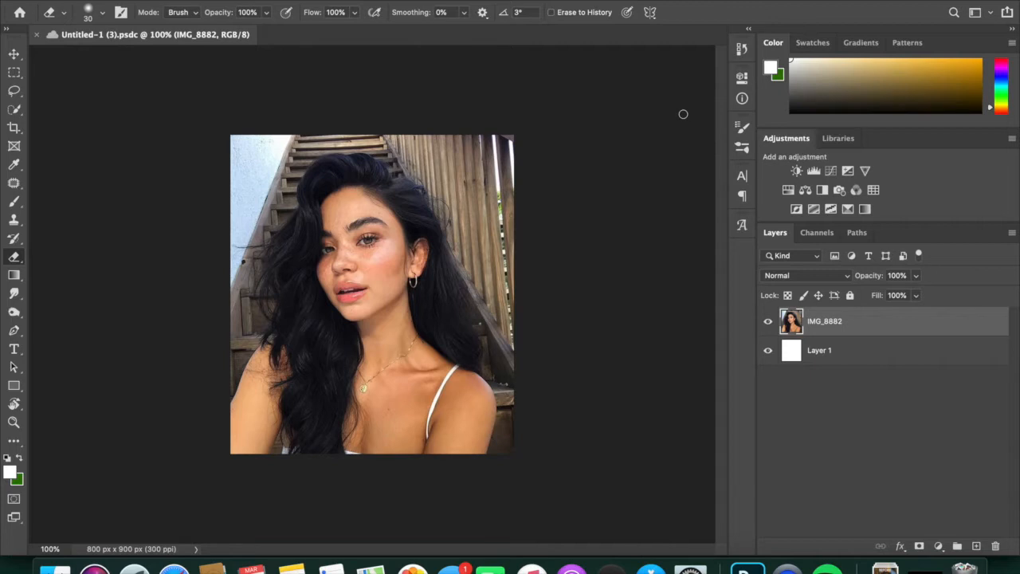
mouse_move(366, 238)
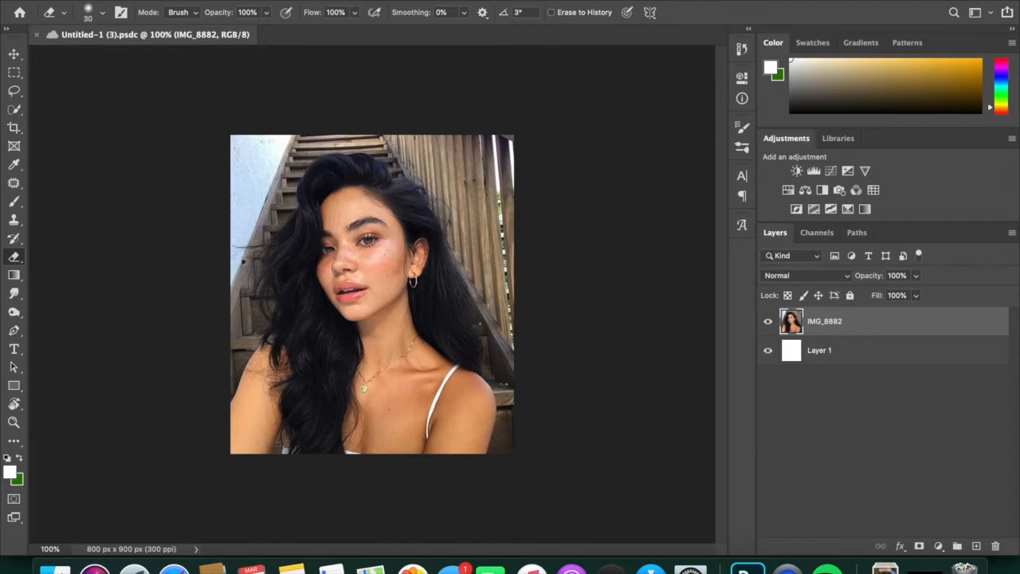
mouse_move(194, 447)
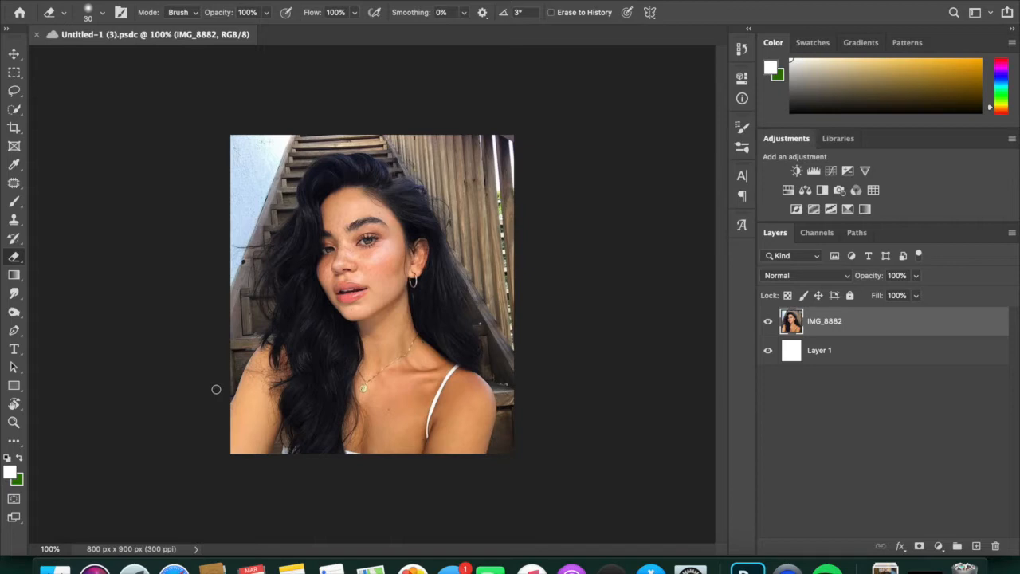
mouse_move(174, 567)
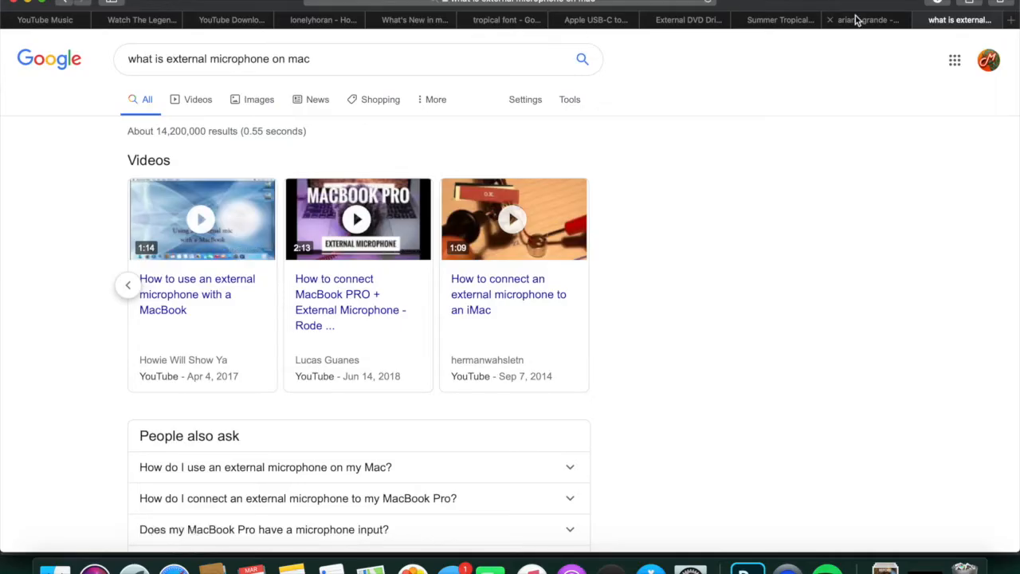
- Browse the Ariana Grande image results and copy the large pink-background photo
click(865, 19)
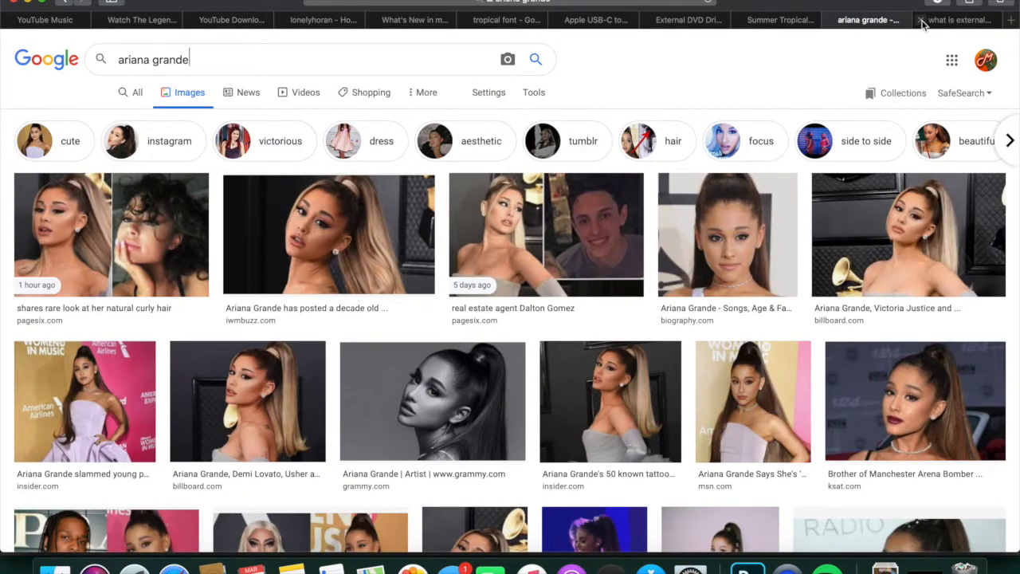
scroll(down, 3)
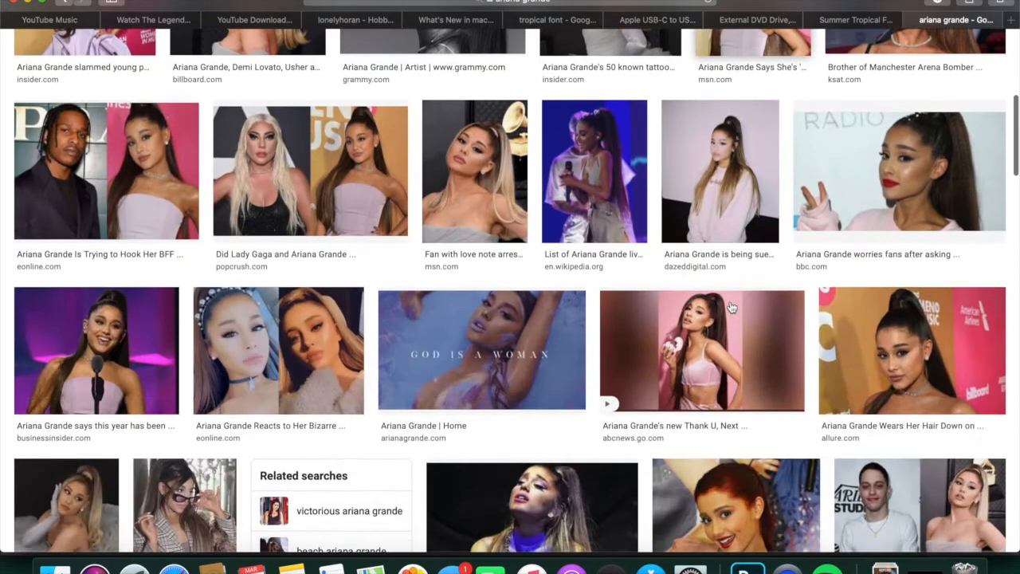
scroll(down, 3)
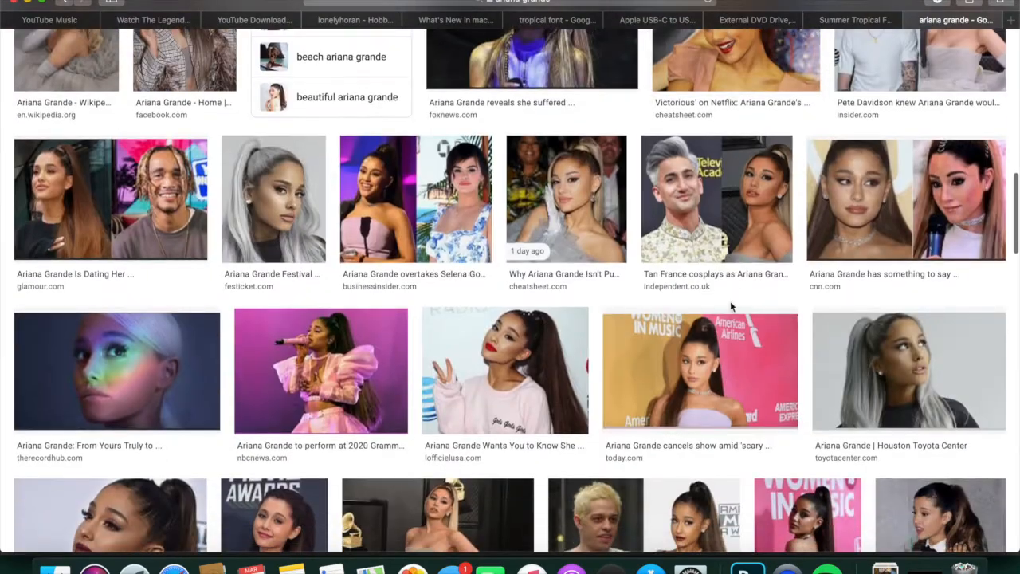
scroll(down, 3)
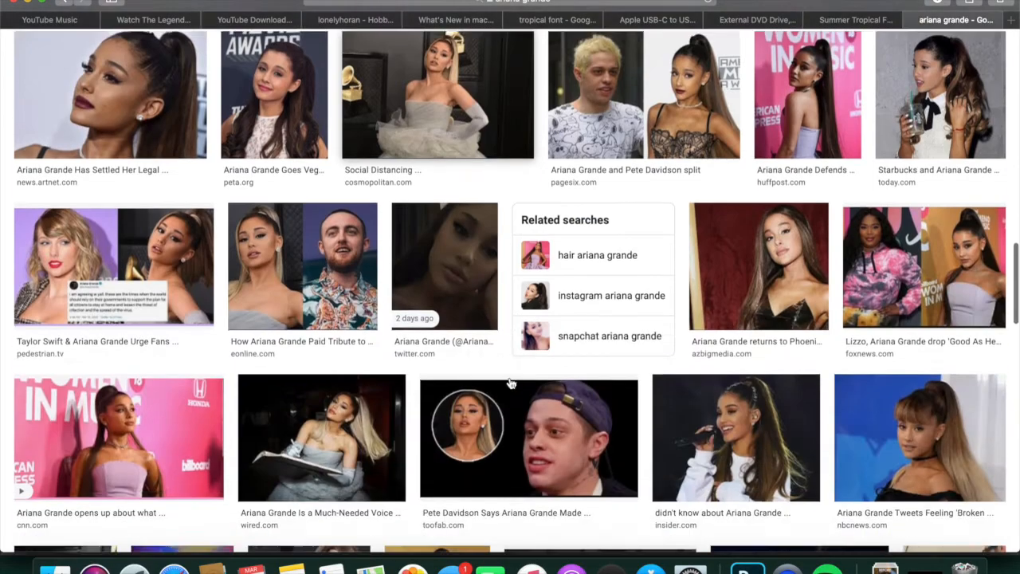
scroll(down, 3)
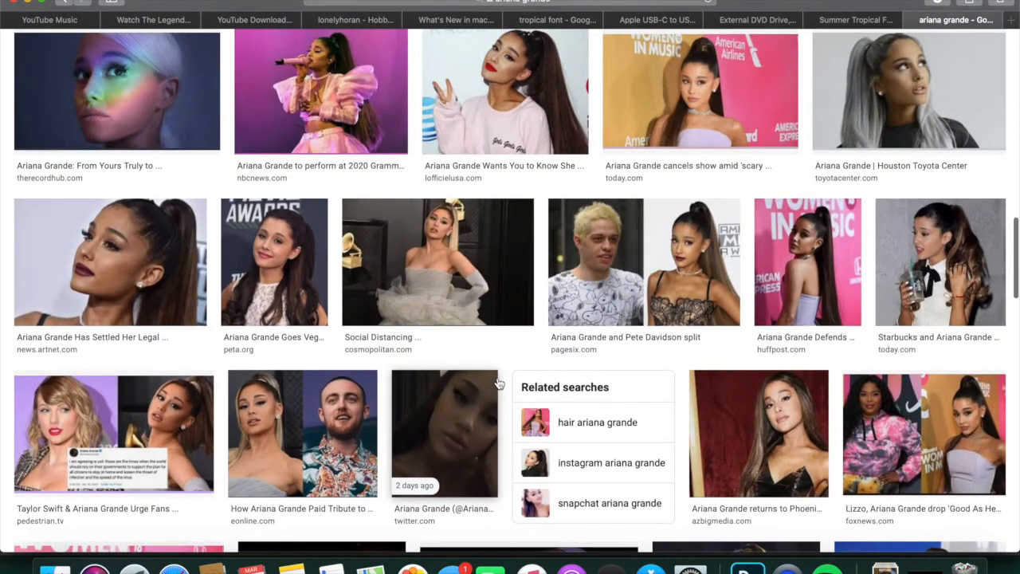
scroll(down, 3)
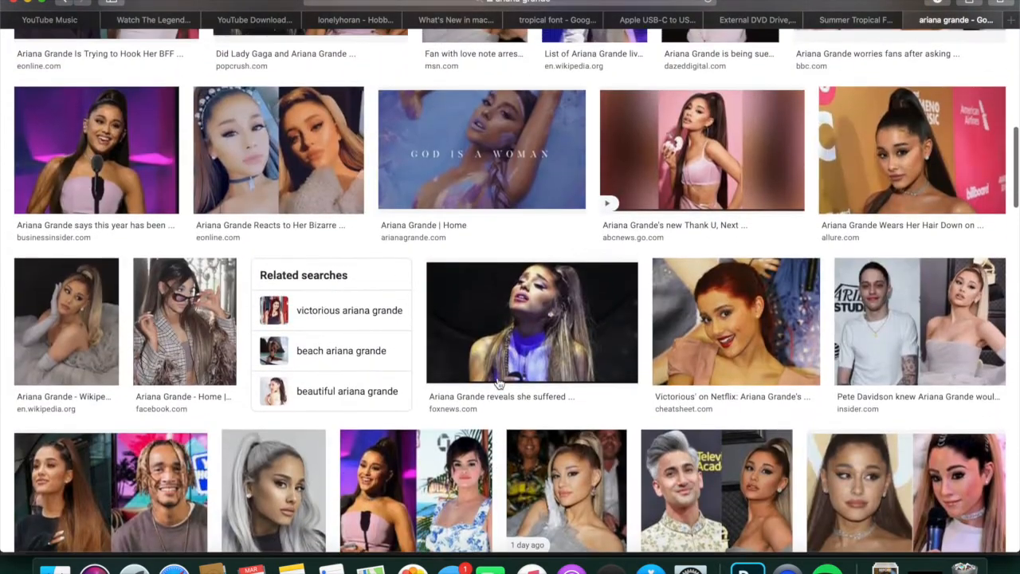
scroll(down, 3)
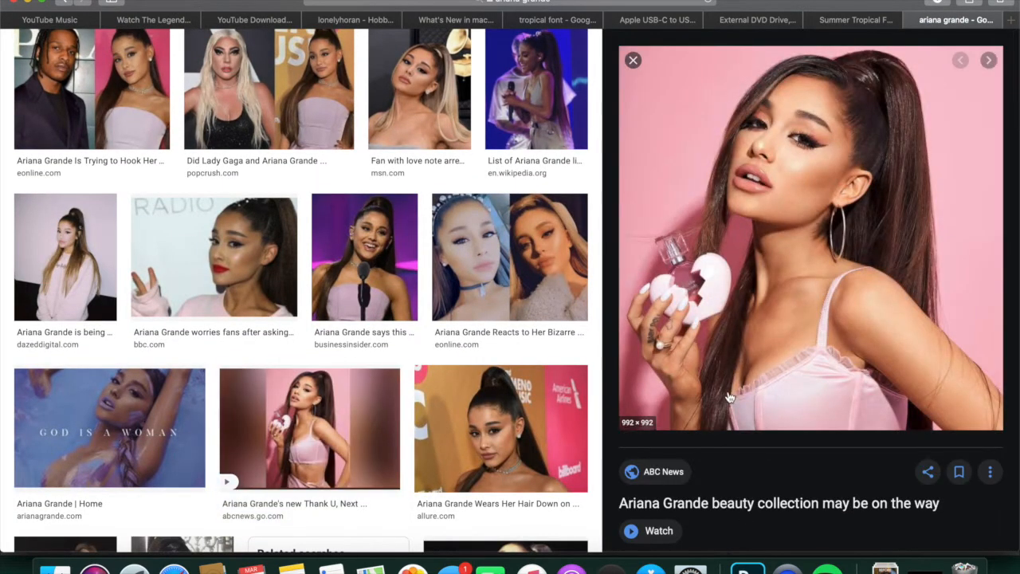
mouse_move(747, 569)
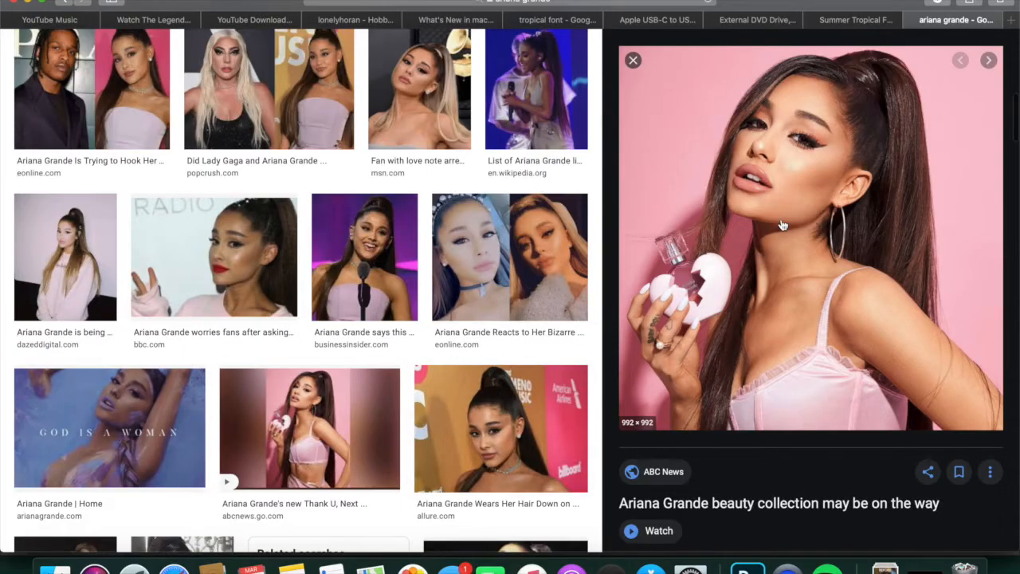
right_click(782, 224)
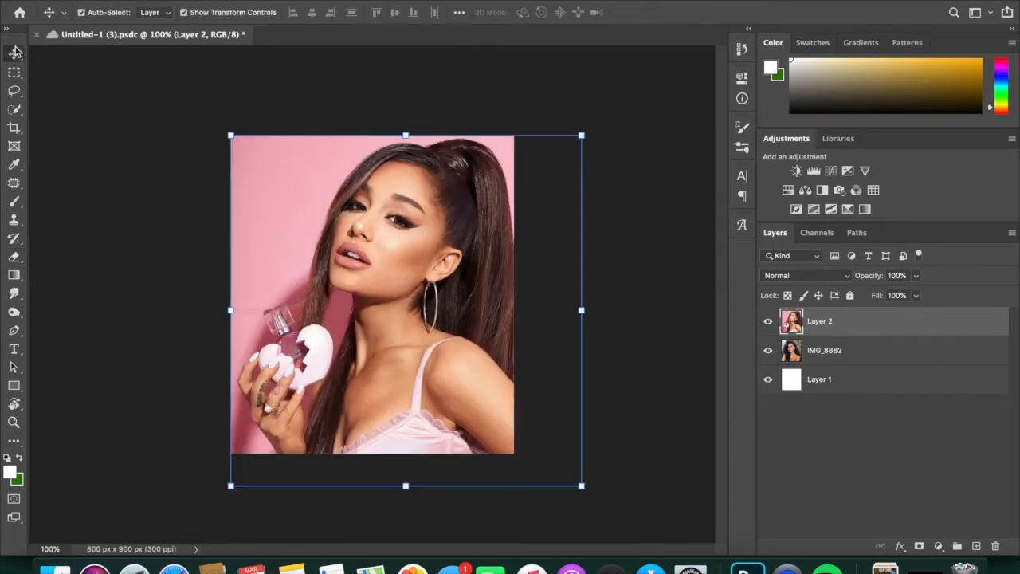
- Rotate the pasted Ariana layer so her head tilt matches the woman's face
drag(580, 136, 561, 116)
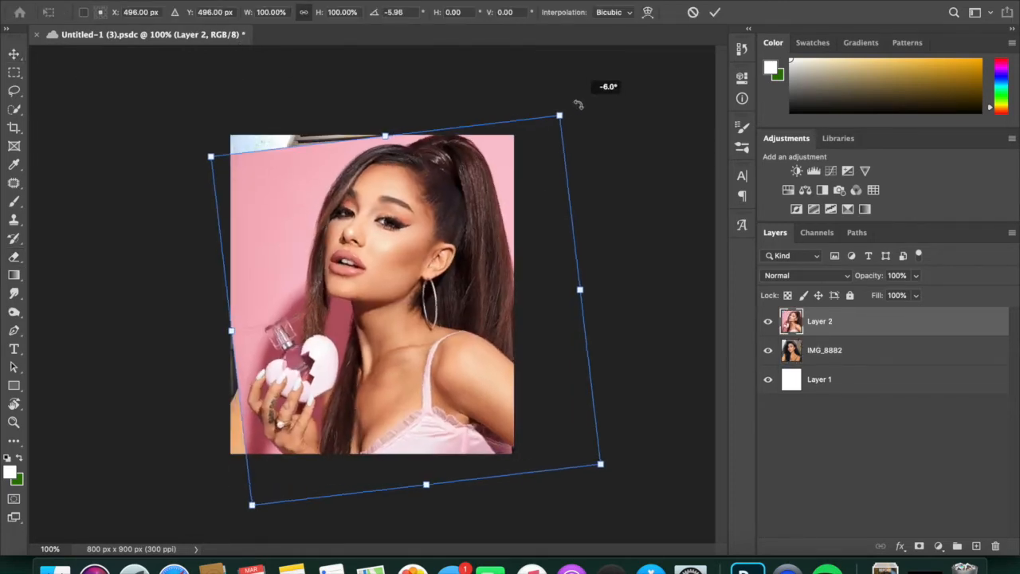
drag(578, 103, 435, 295)
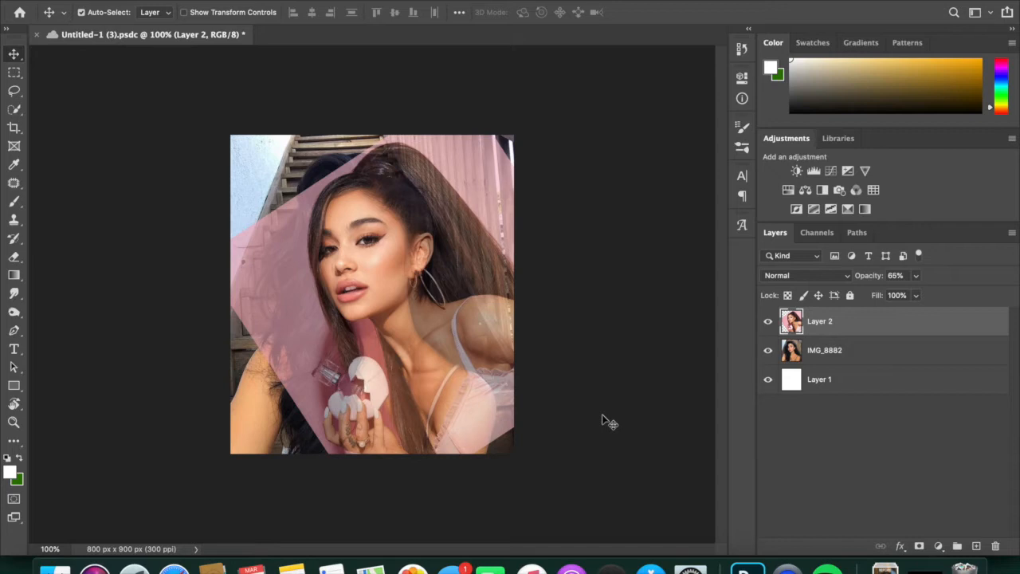
mouse_move(917, 279)
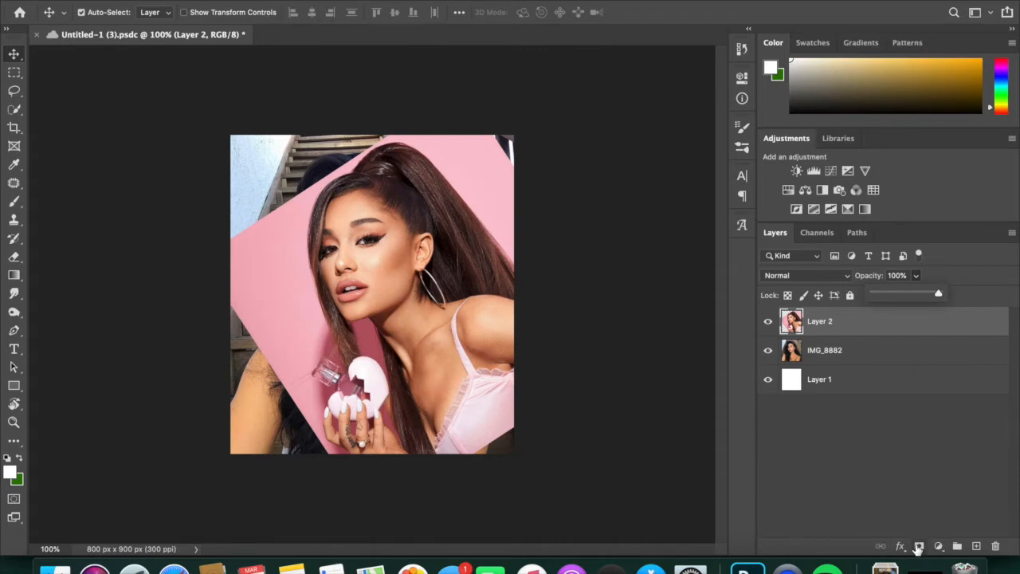
- Add a layer mask to the Ariana photo layer and select the Eraser tool
click(918, 546)
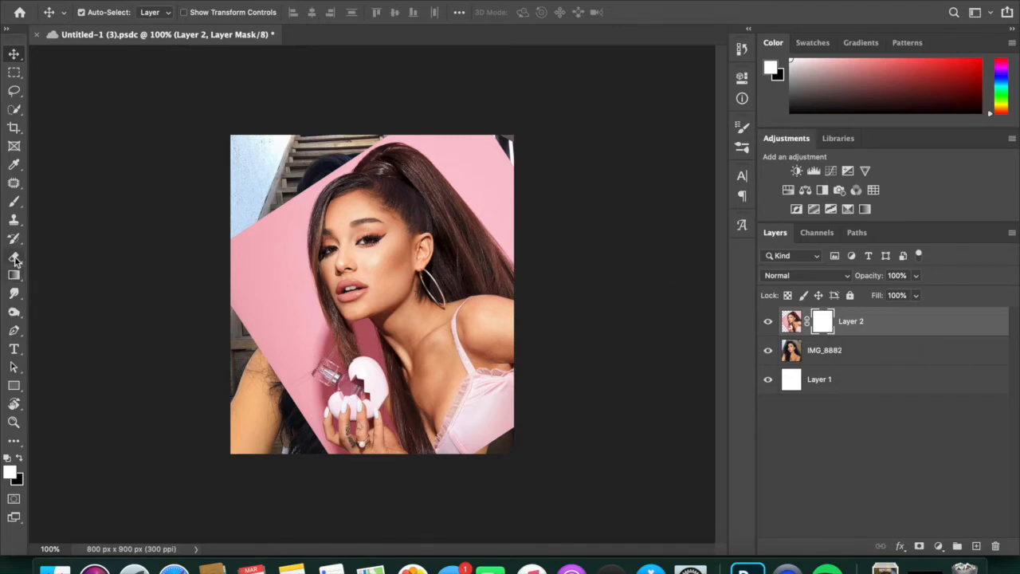
click(14, 256)
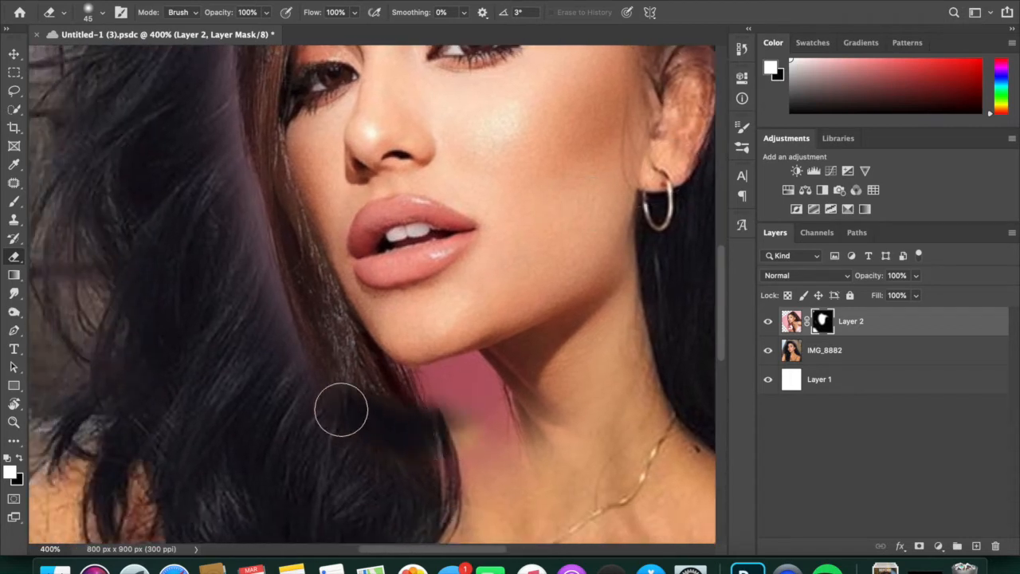
- Erase the mask along Ariana's hair edges and head top with a larger brush
drag(341, 409, 465, 413)
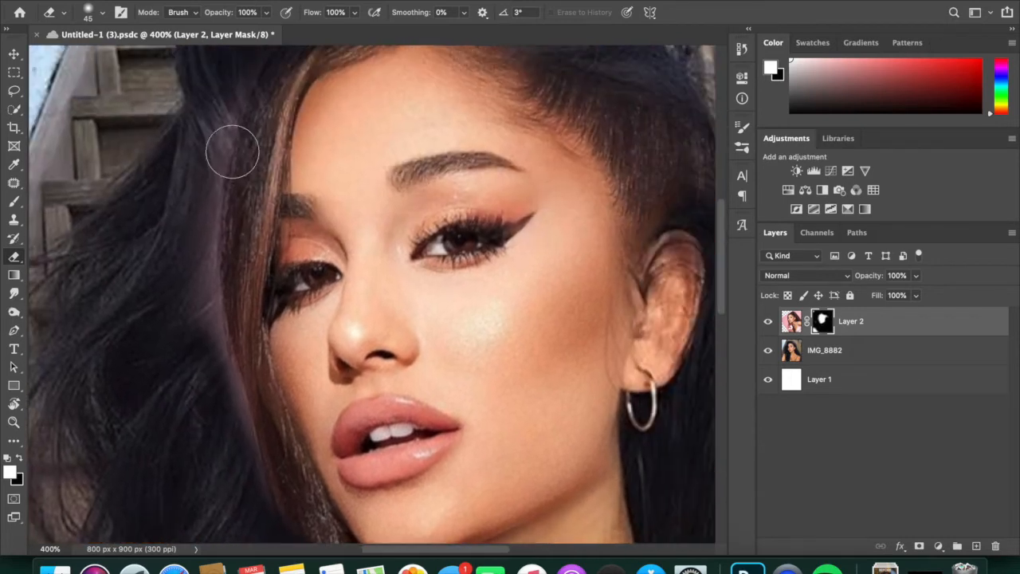
drag(233, 152, 266, 431)
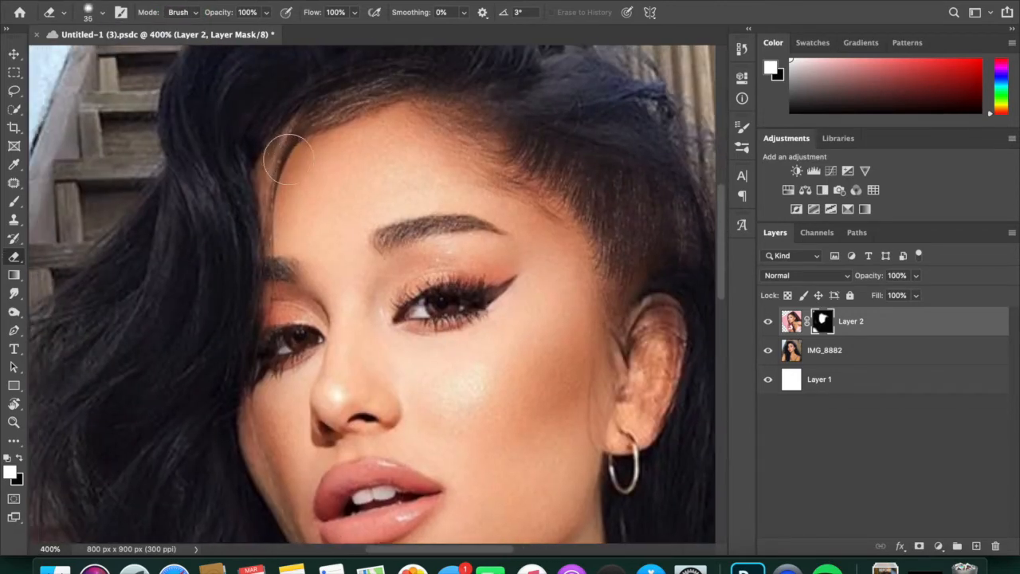
click(102, 12)
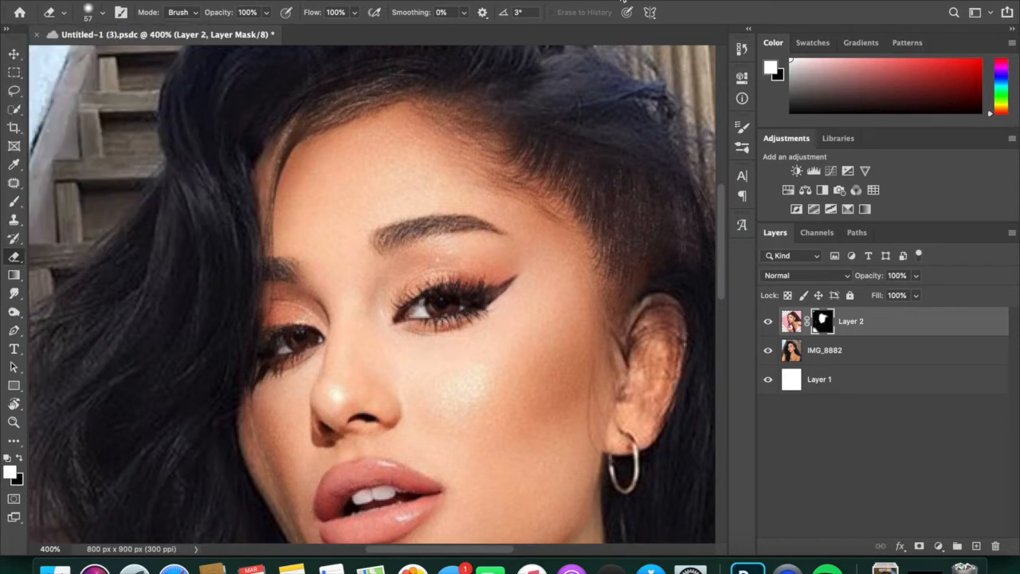
drag(295, 103, 255, 227)
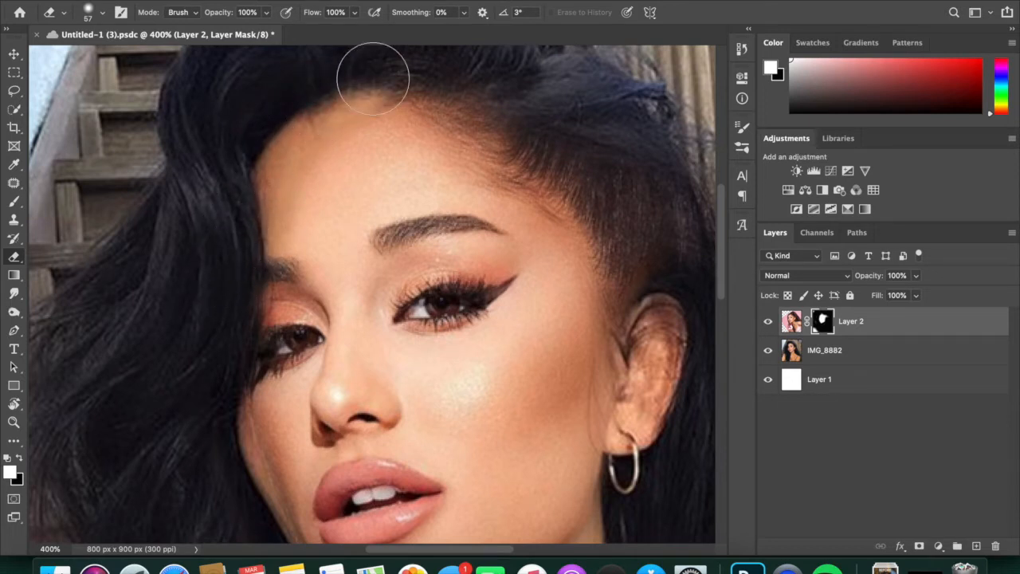
drag(370, 76, 612, 245)
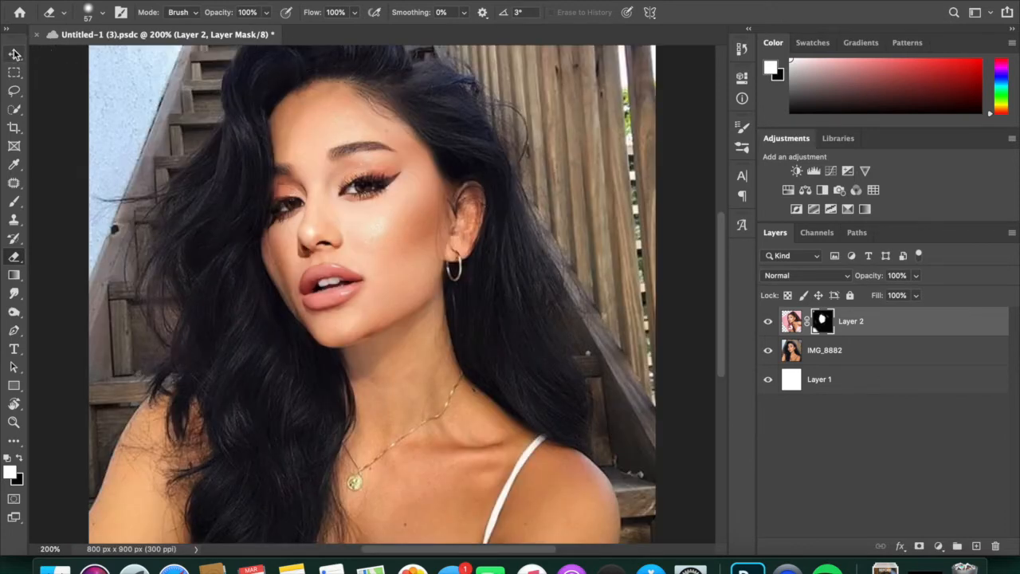
click(14, 53)
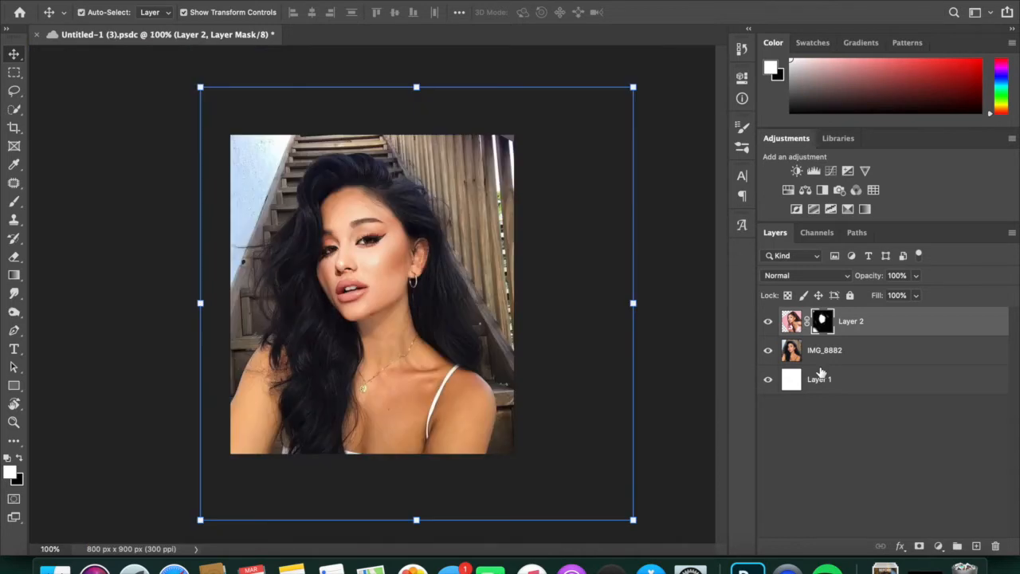
mouse_move(643, 84)
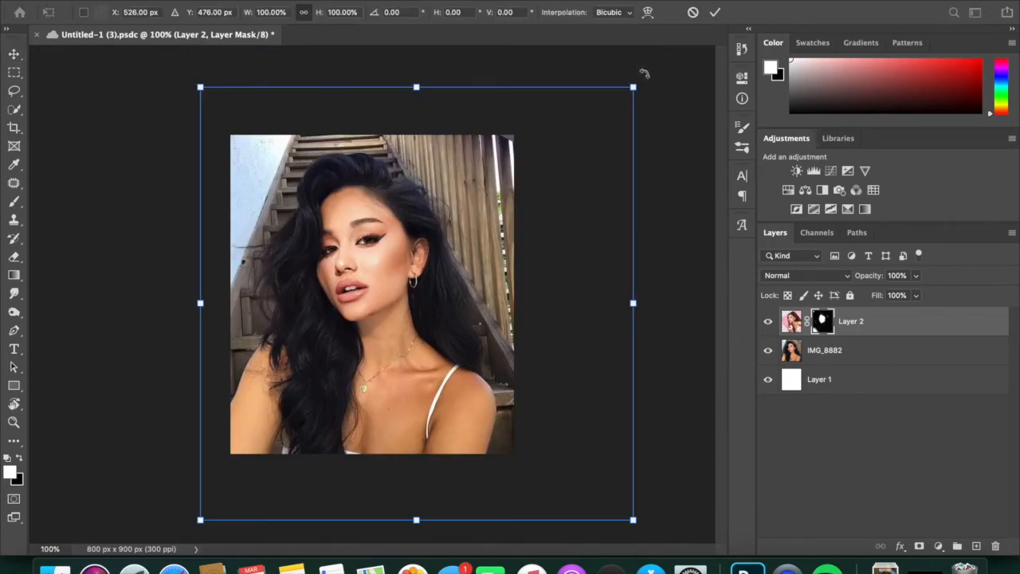
- Scale the pasted face layer up slightly with Free Transform
drag(633, 86, 622, 78)
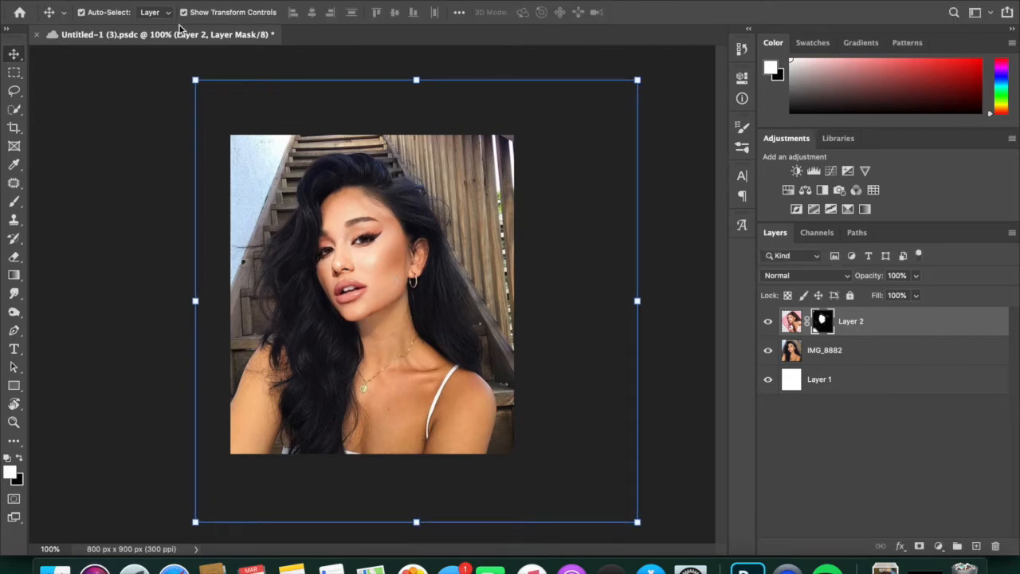
click(184, 12)
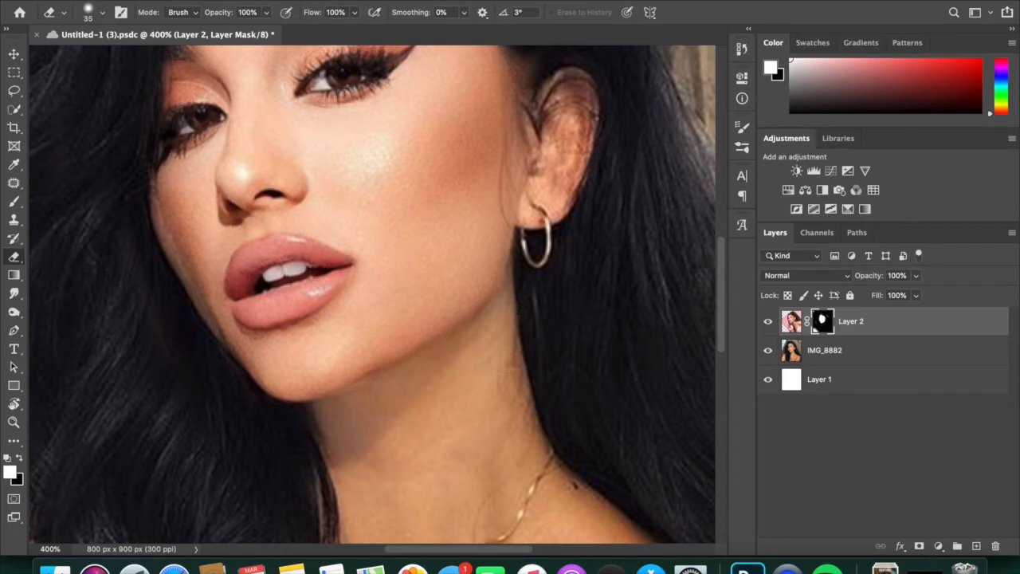
- Set the Eraser opacity to 48% and soften the face mask along the jawline
click(358, 374)
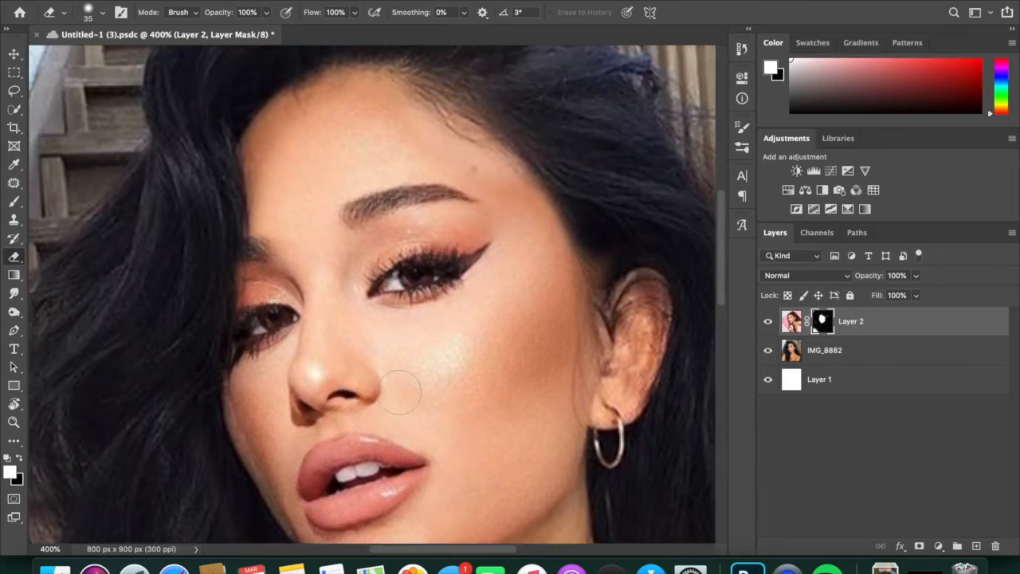
mouse_move(229, 198)
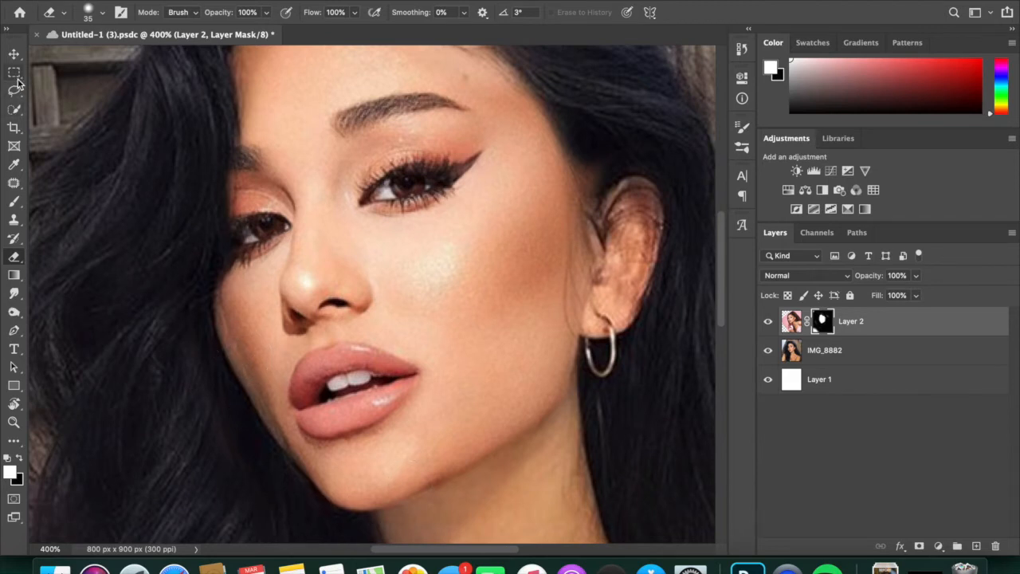
click(13, 90)
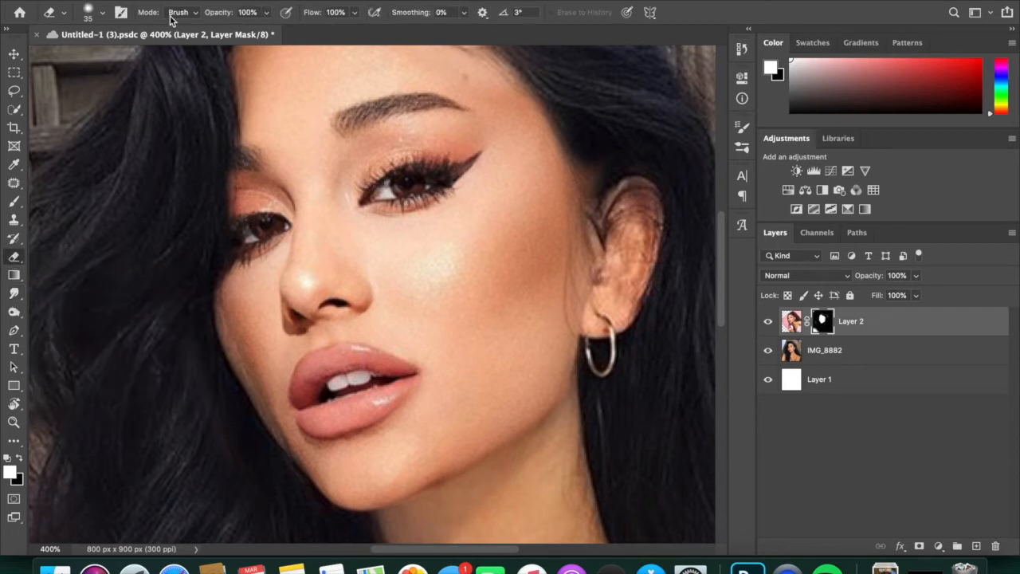
click(102, 12)
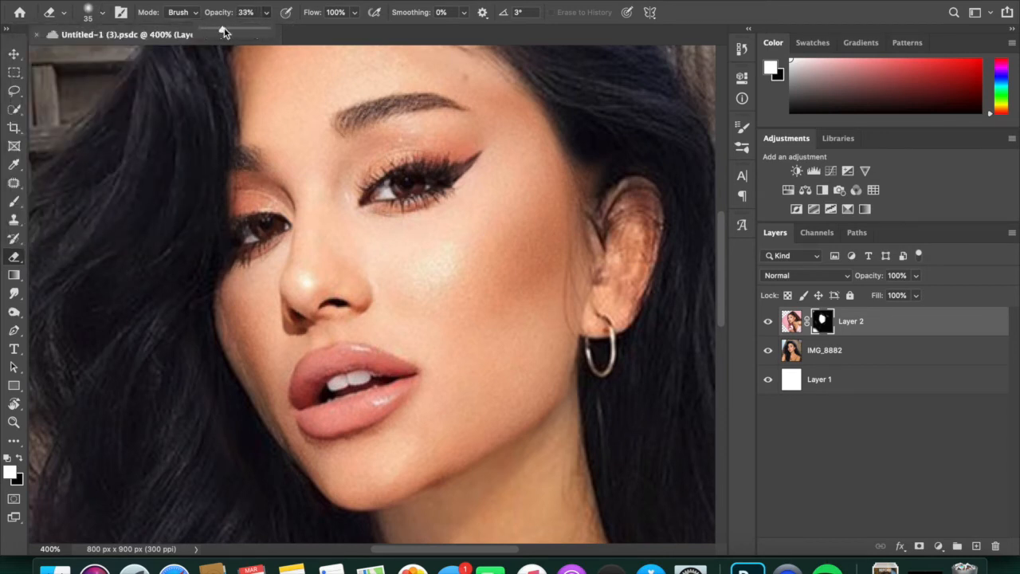
drag(237, 30, 232, 29)
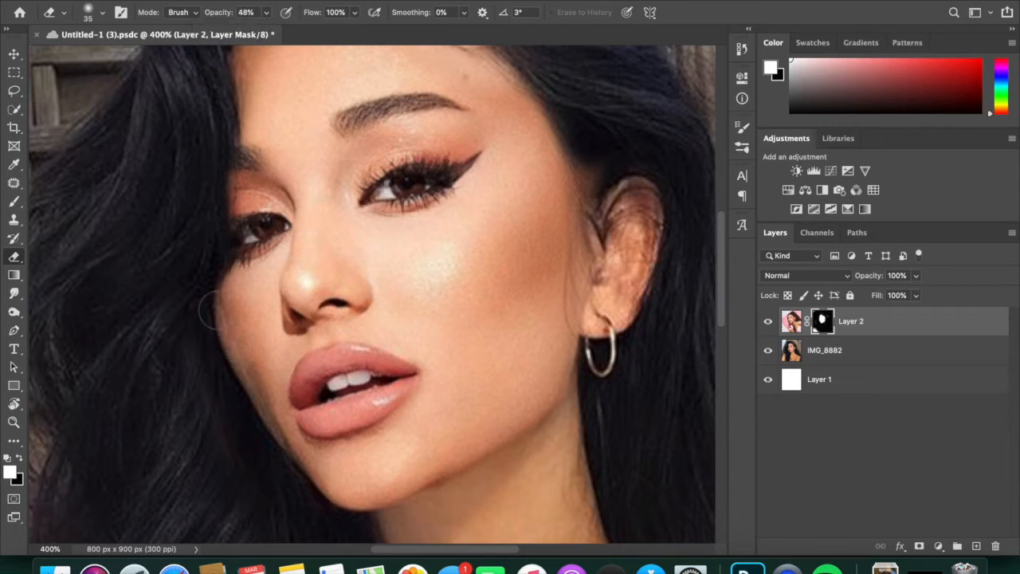
drag(203, 310, 287, 475)
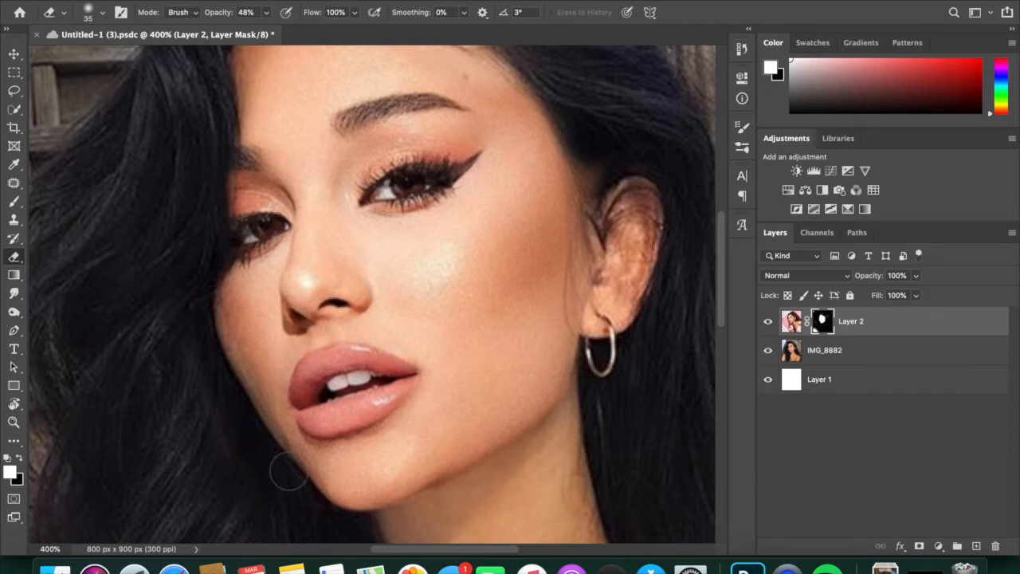
mouse_move(221, 321)
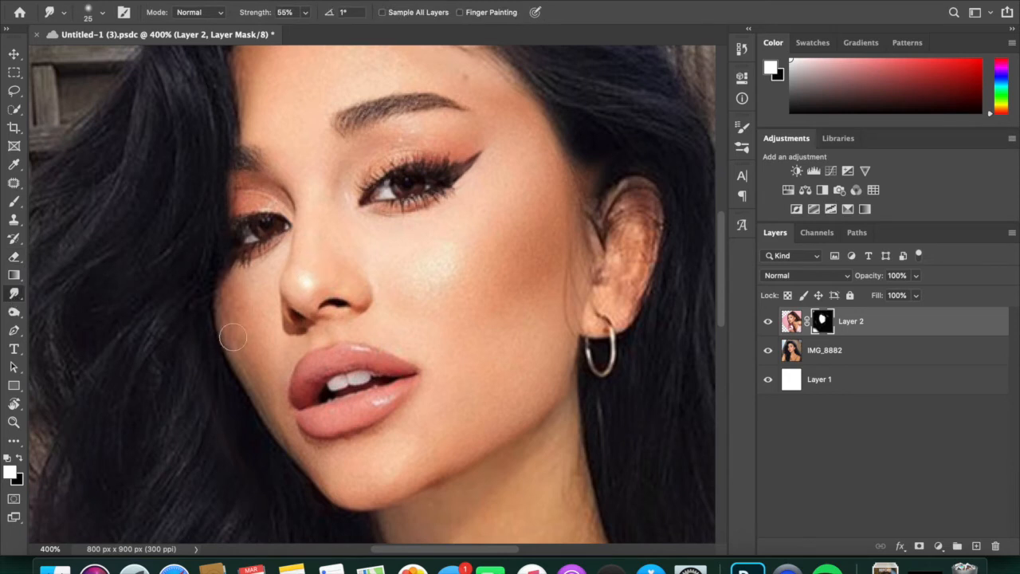
mouse_move(231, 338)
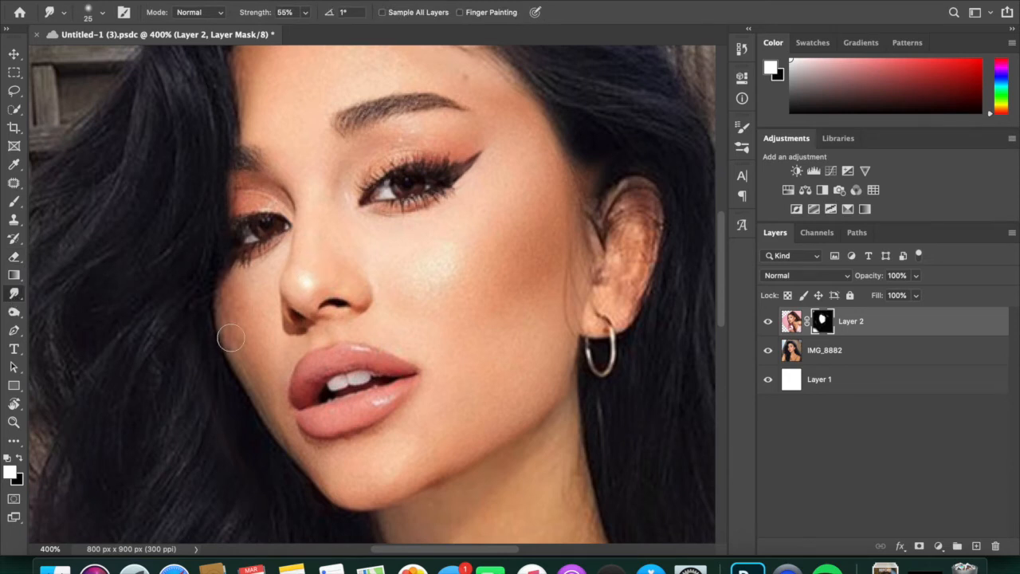
mouse_move(245, 365)
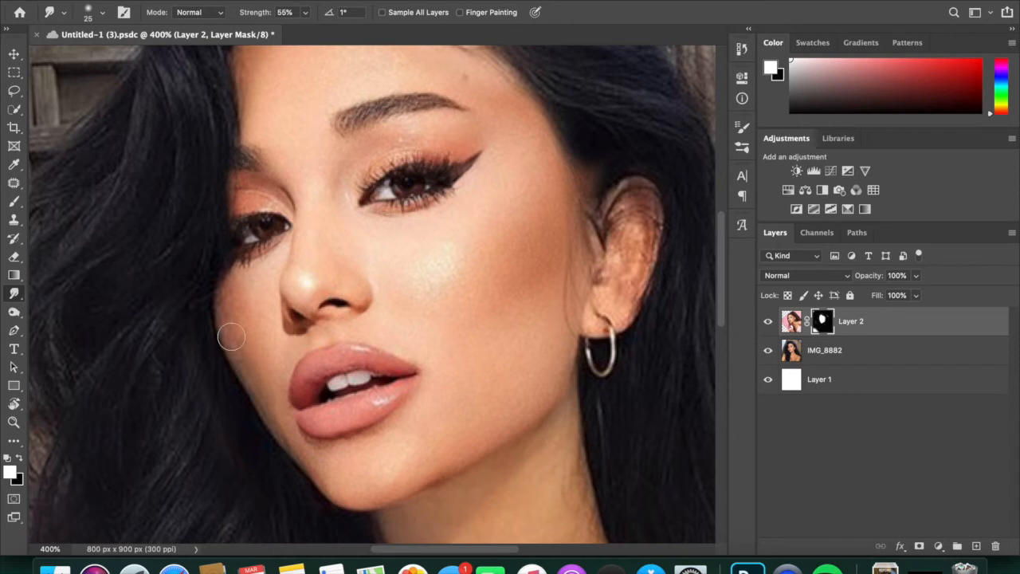
mouse_move(221, 334)
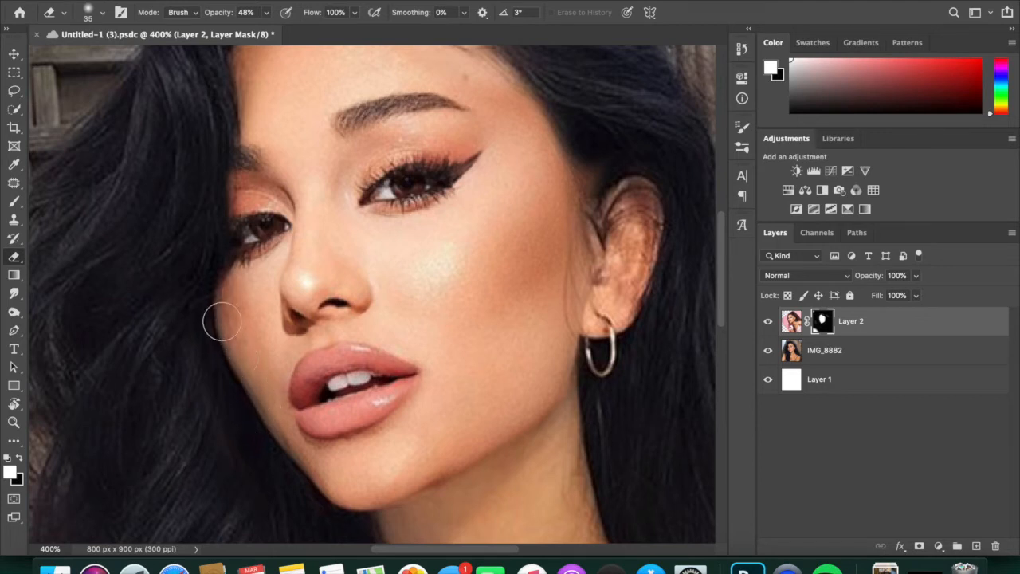
- Blend the mask edge along the cheek, then fit the full image in view
drag(223, 321, 274, 444)
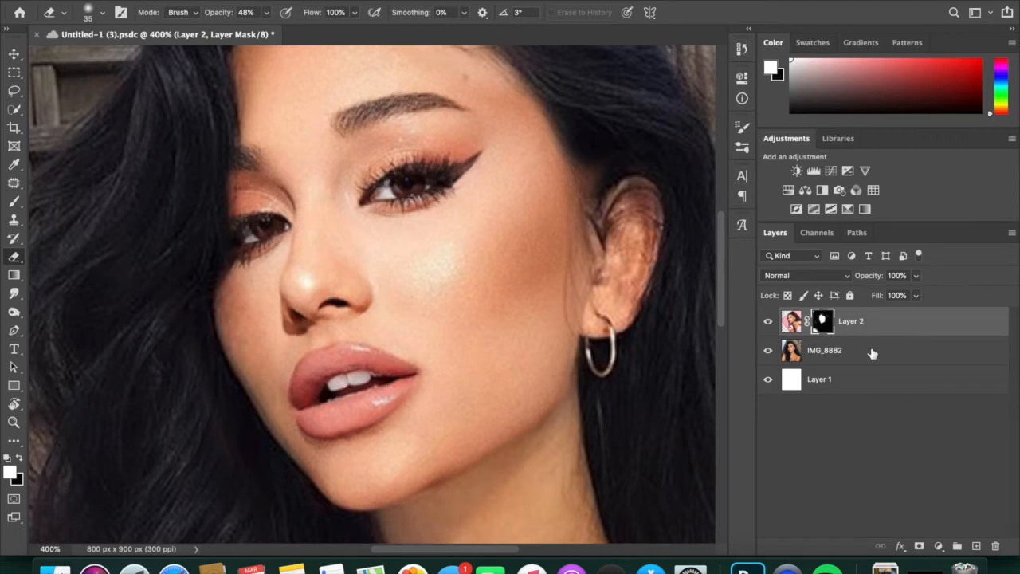
click(767, 321)
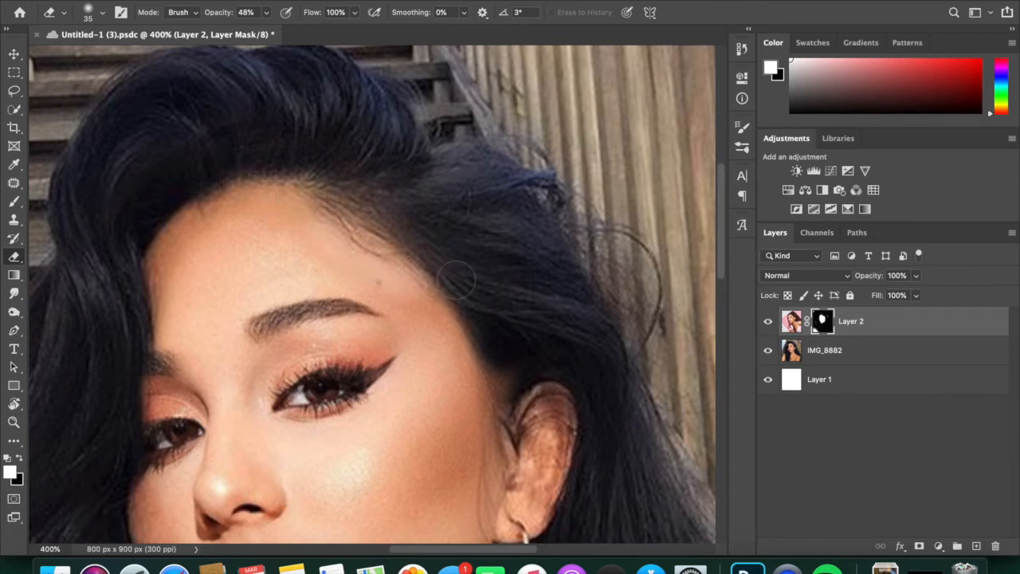
mouse_move(191, 102)
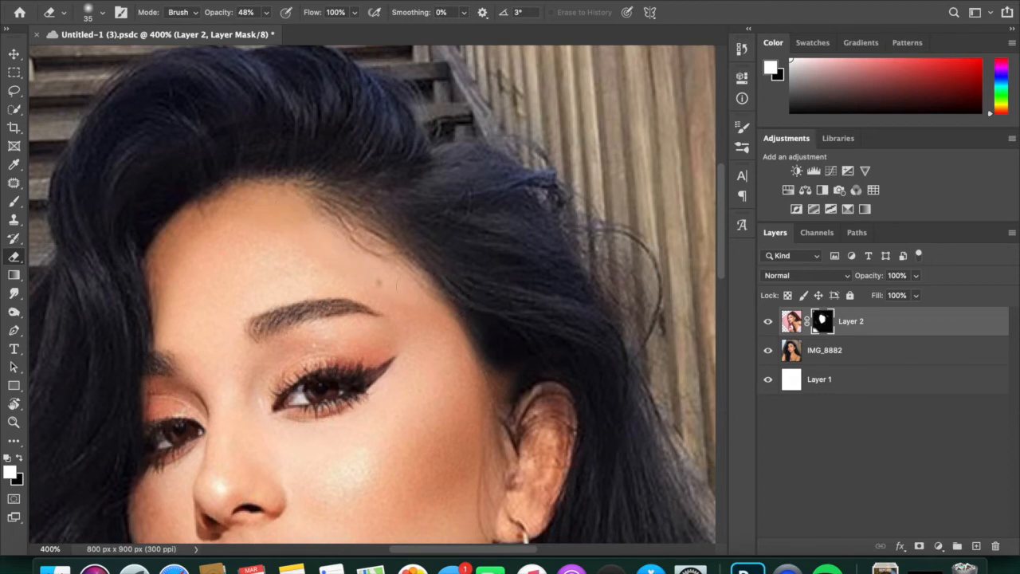
scroll(down, 3)
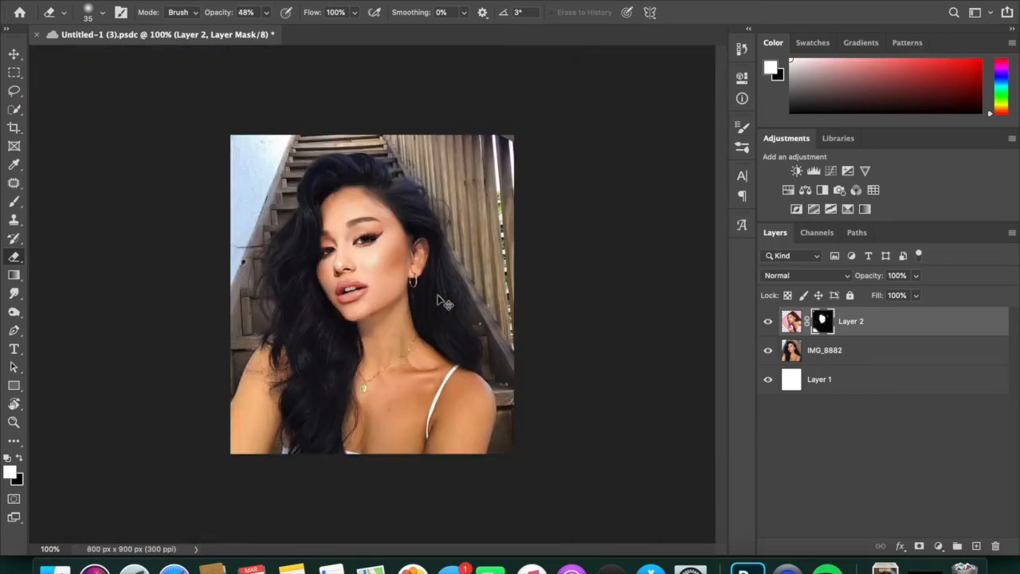
mouse_move(437, 295)
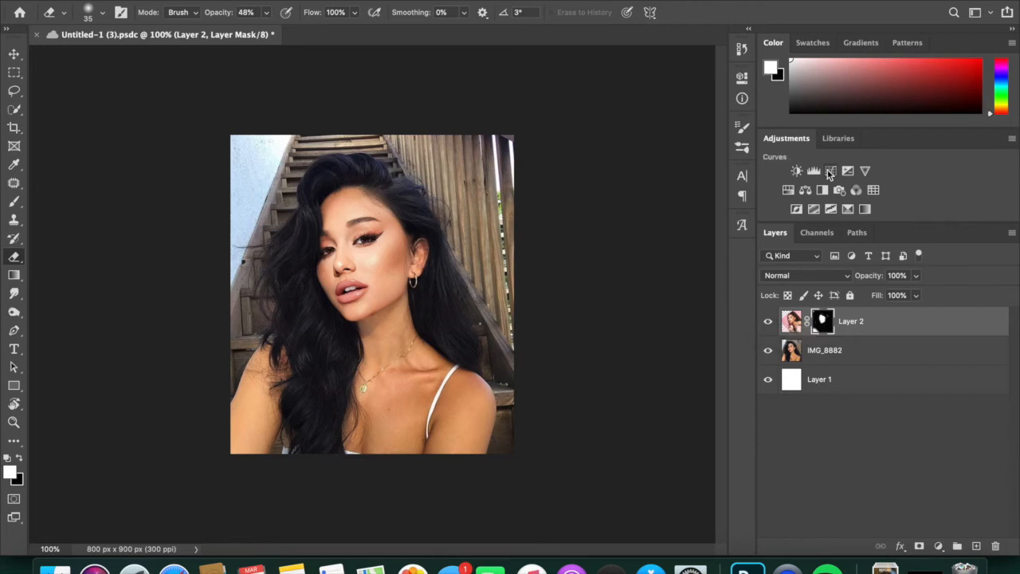
- Add a Curves layer above the face and bend its Red channel curve
right_click(850, 320)
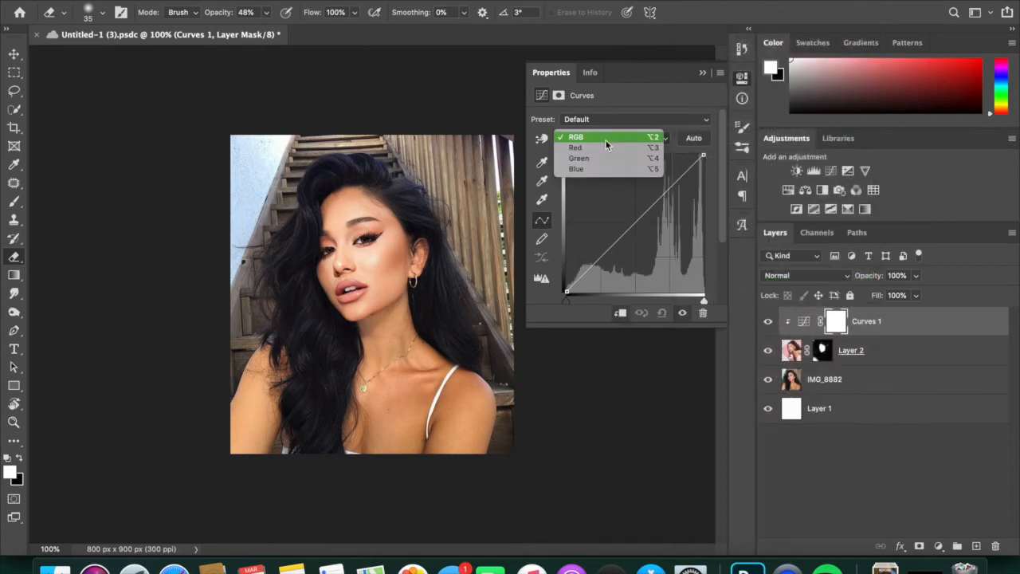
click(575, 147)
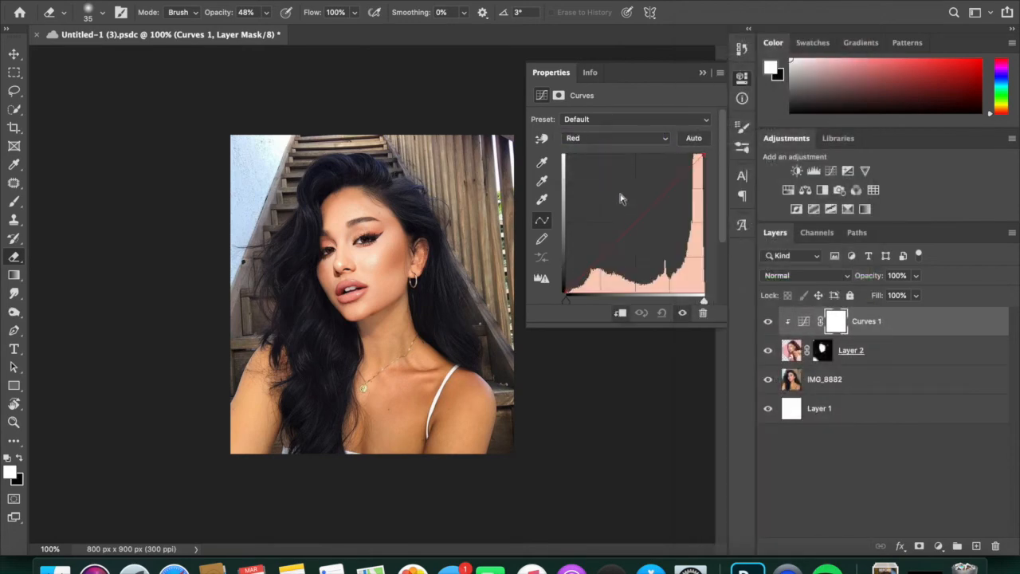
drag(622, 198, 634, 227)
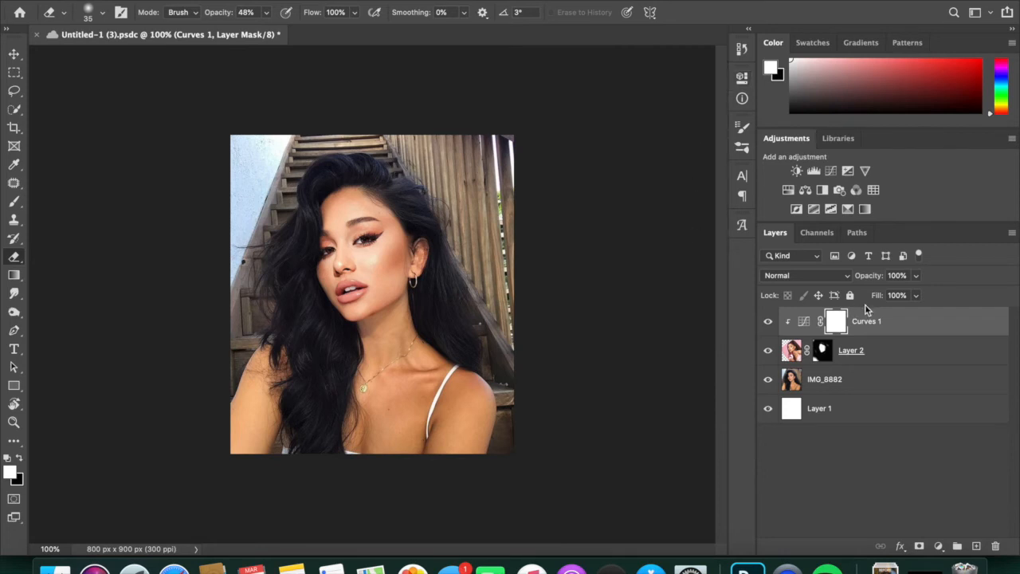
- Add a Brightness/Contrast adjustment and clip it to the pasted face layer
click(795, 171)
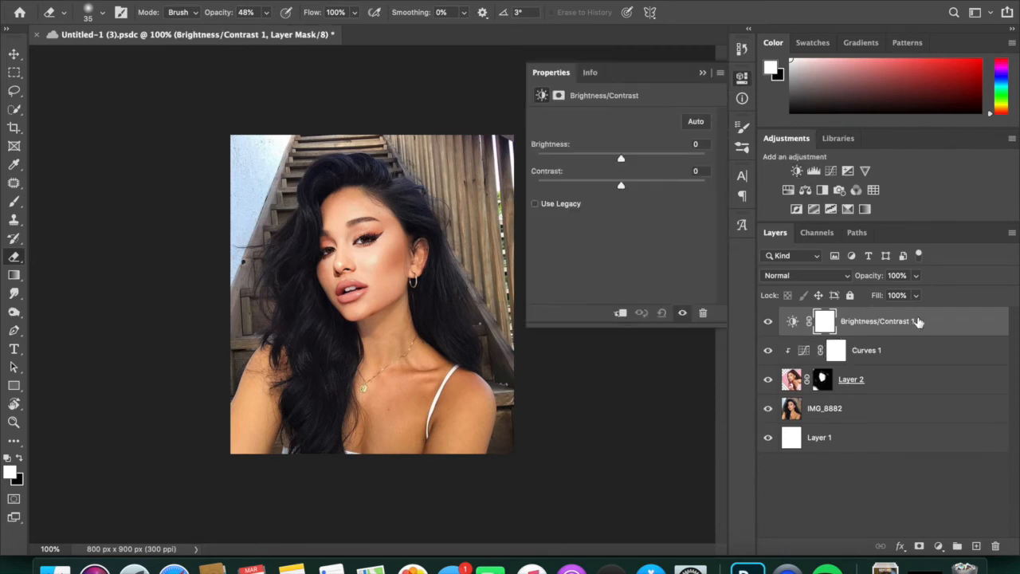
right_click(875, 320)
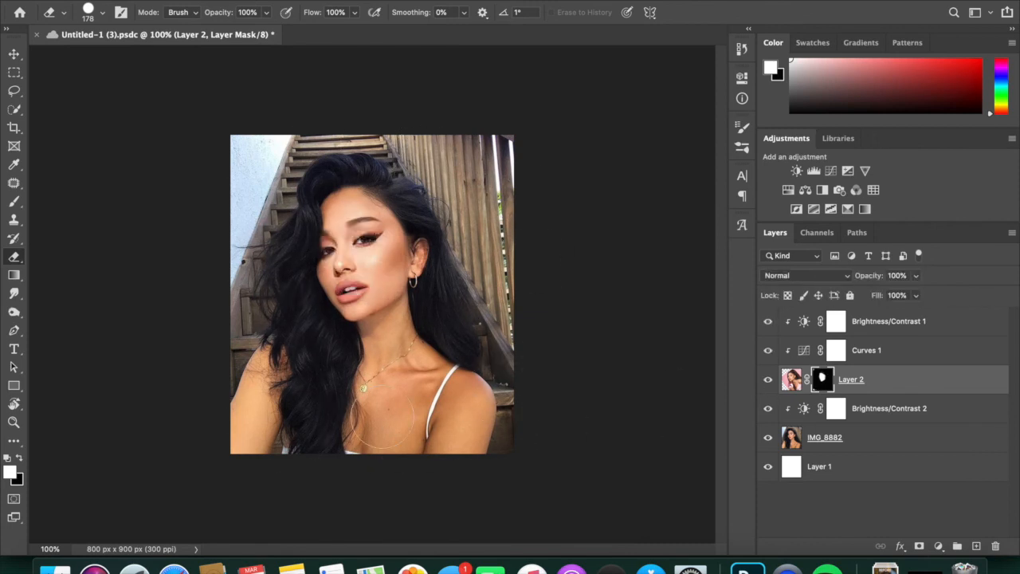
- Add the Poseidon coloring group above the top brightness/contrast adjustment in Untitled-1
click(888, 321)
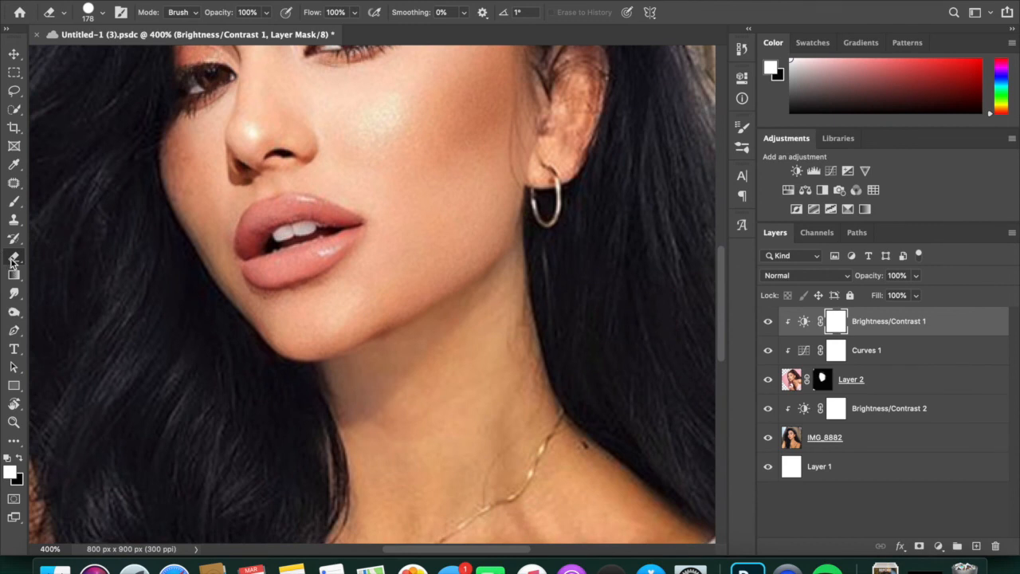
click(823, 379)
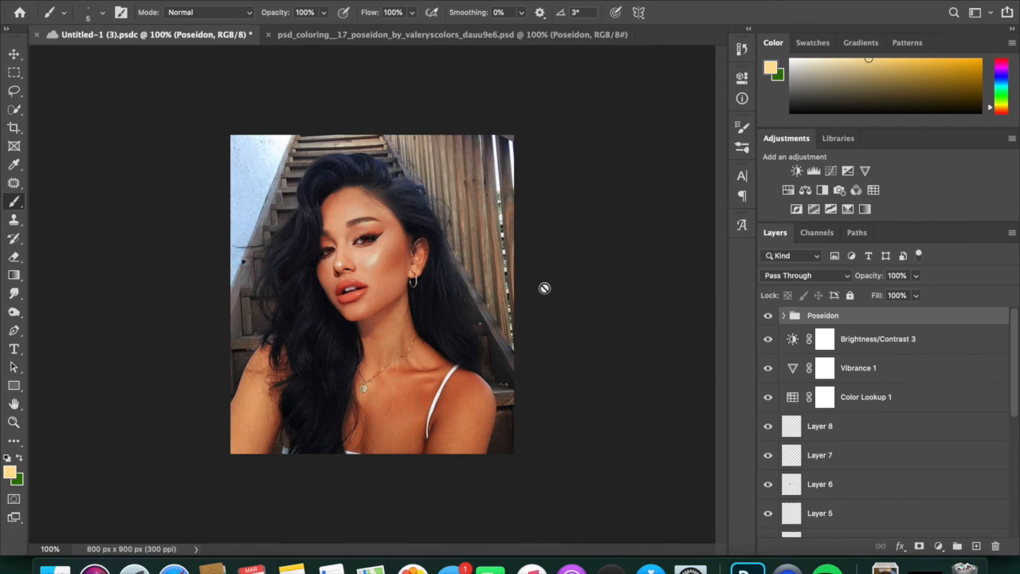
mouse_move(678, 112)
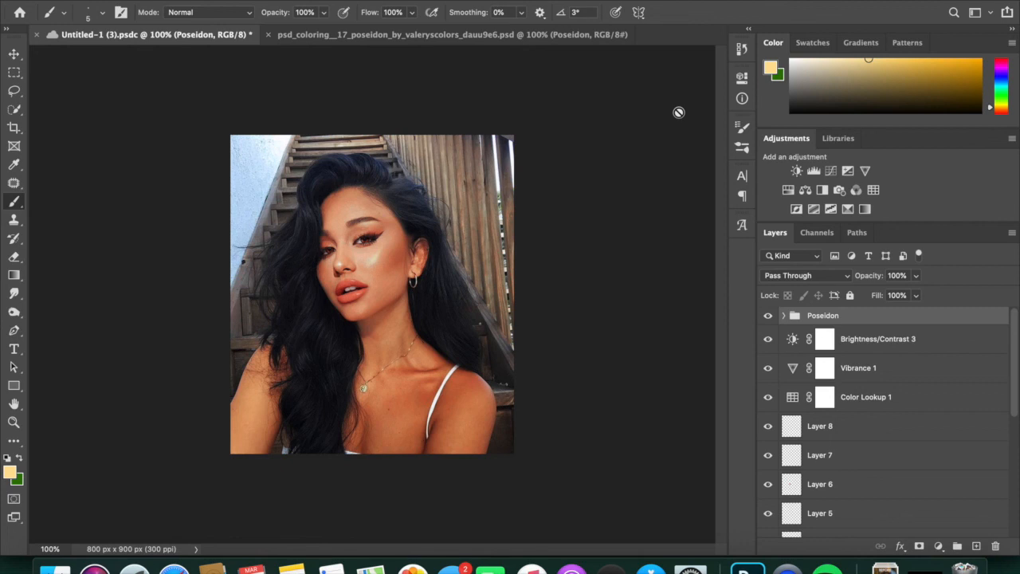
mouse_move(686, 166)
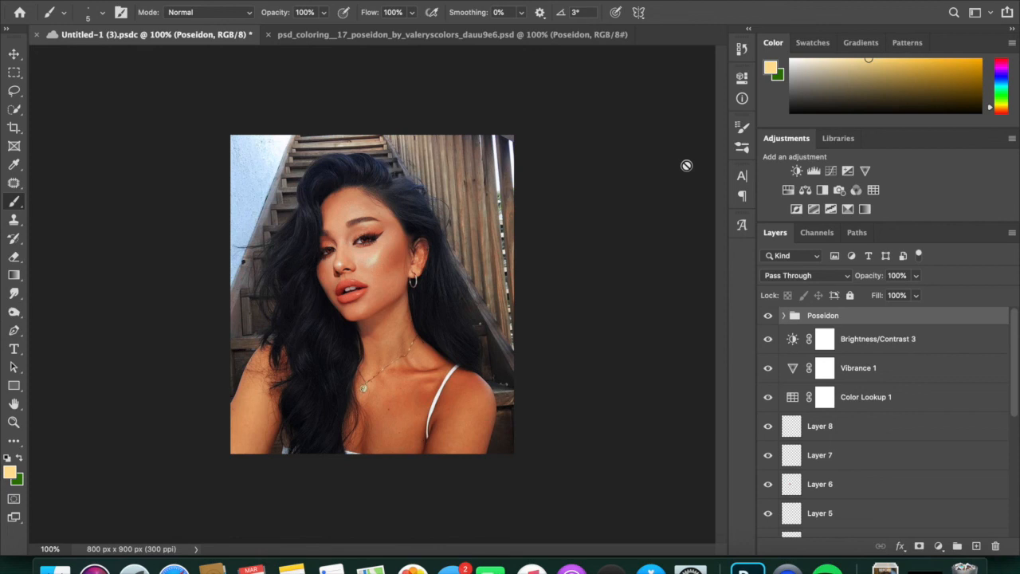